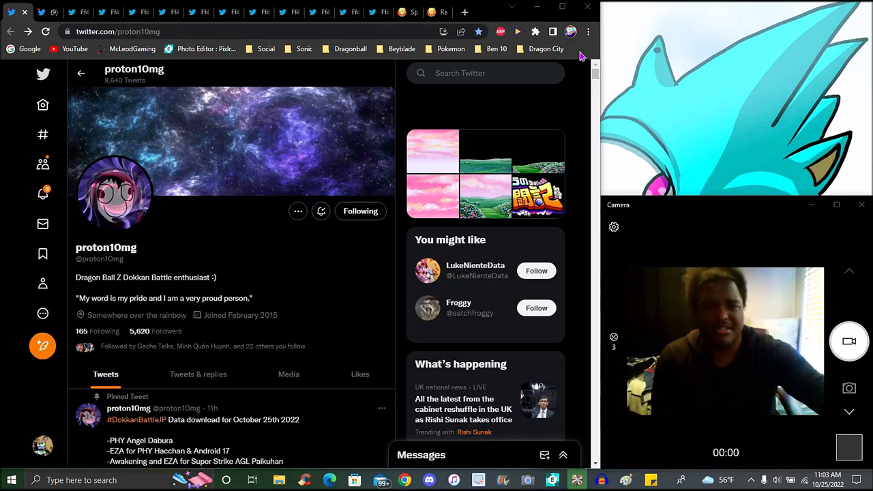
Switch from the proton10mg profile to the leaked data-download file screenshot tab
{"action": "left_click", "coordinate": [39, 12]}
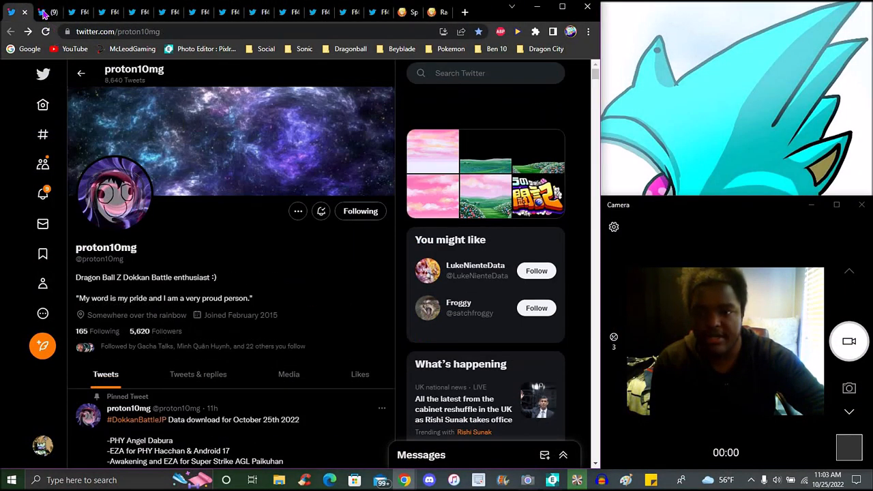
{"action": "left_click", "coordinate": [78, 12]}
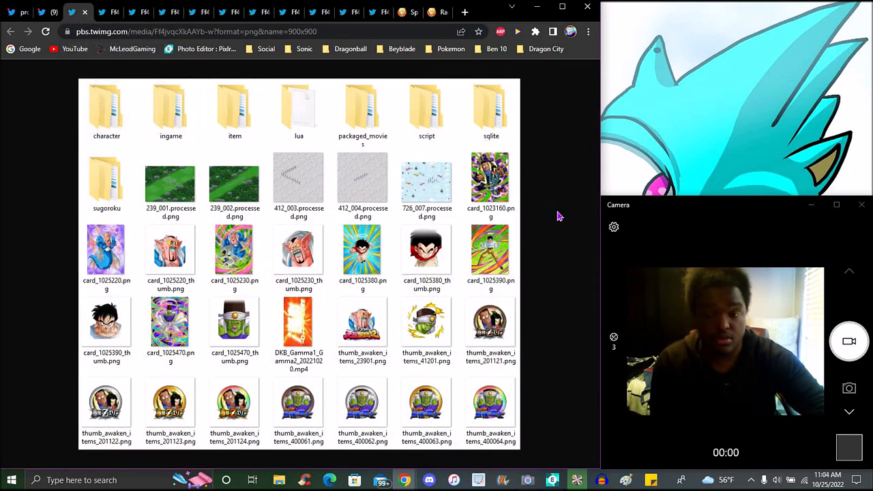
{"action": "mouse_move", "coordinate": [532, 239]}
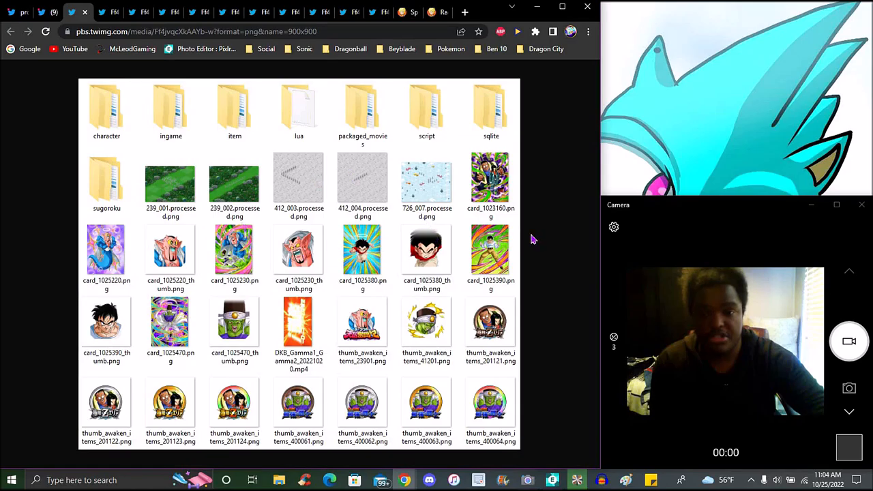
{"action": "mouse_move", "coordinate": [489, 251]}
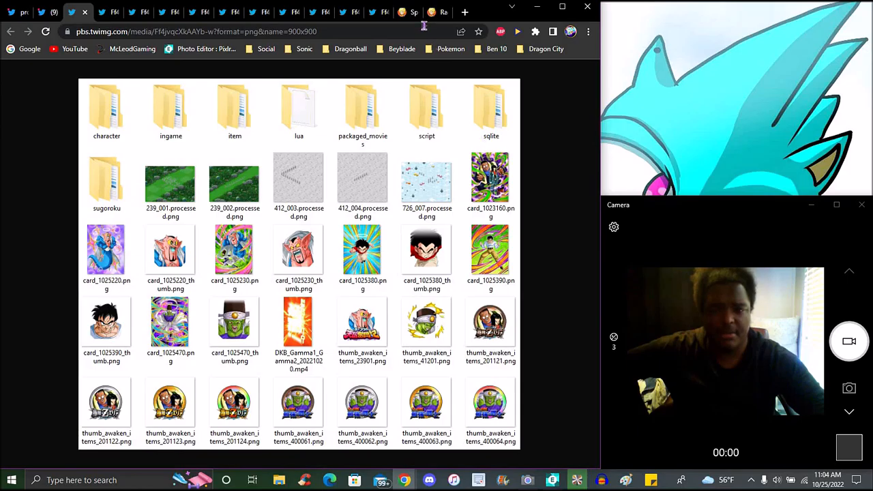
Open the dokkan.wiki tab for the EZA Hatchan & Android 17 card
{"action": "left_click", "coordinate": [403, 12]}
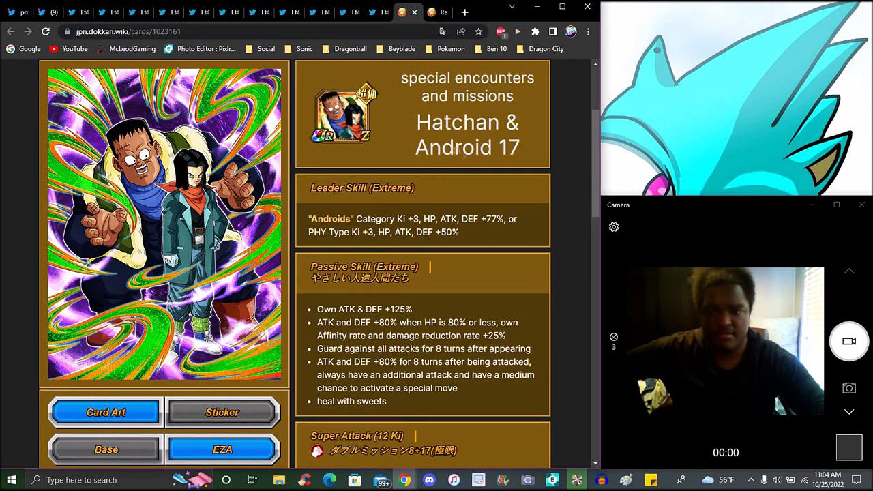
{"action": "mouse_move", "coordinate": [569, 171]}
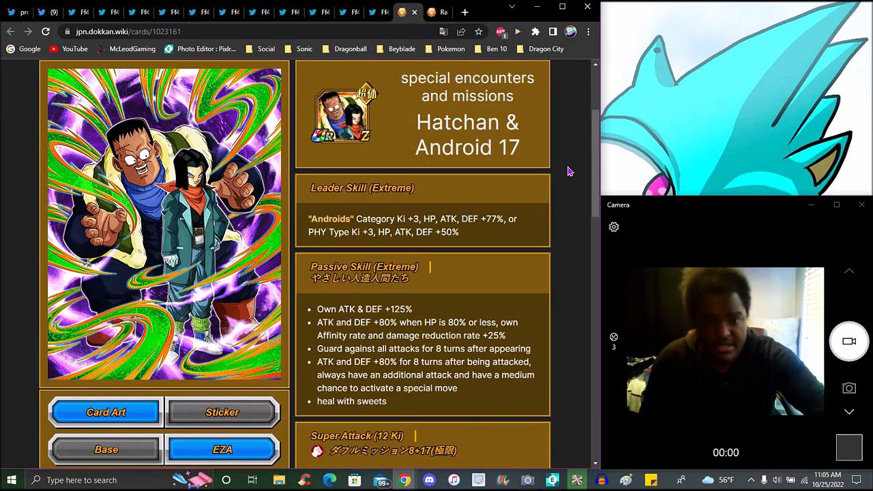
{"action": "scroll", "scroll_direction": "down", "scroll_amount": 3}
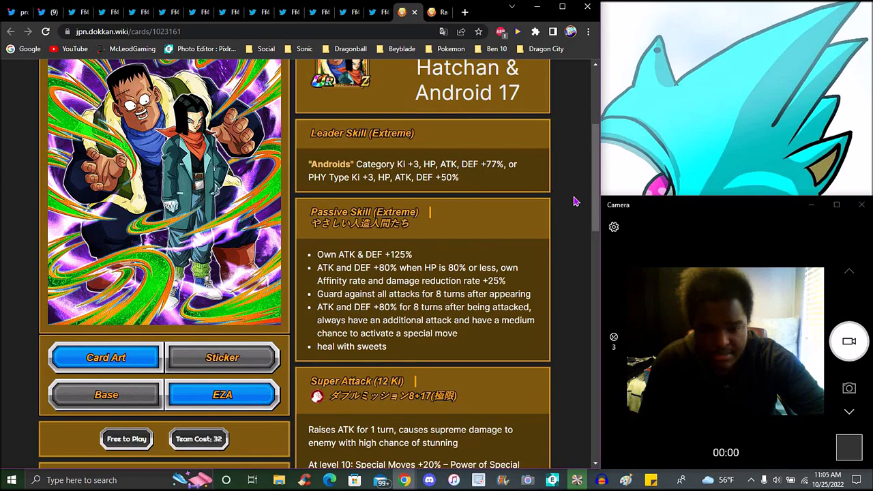
{"action": "mouse_move", "coordinate": [572, 180]}
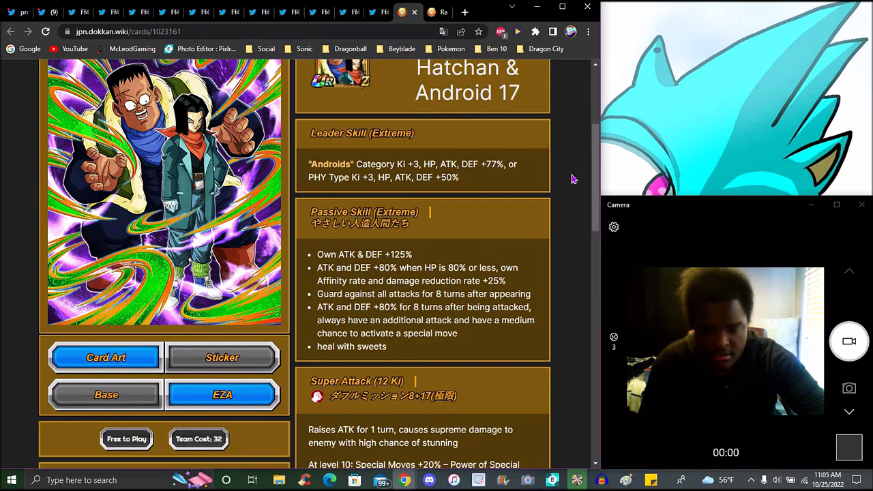
{"action": "scroll", "scroll_direction": "down", "scroll_amount": 3}
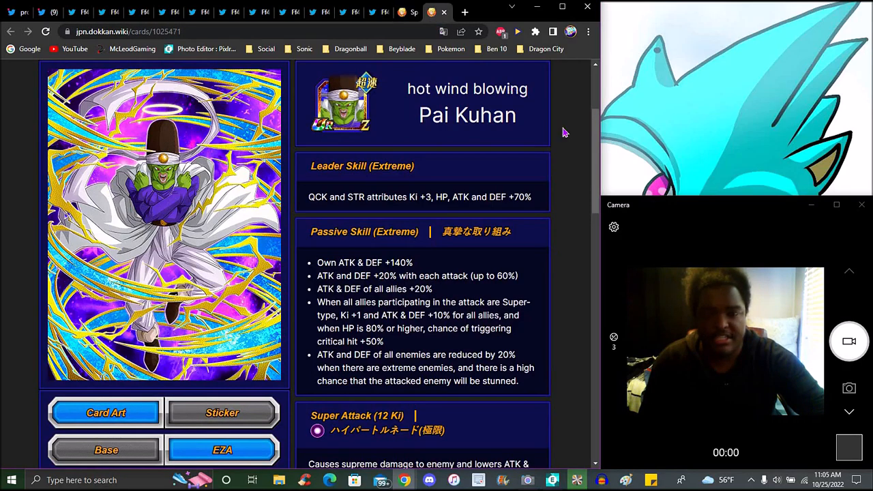
{"action": "mouse_move", "coordinate": [580, 112]}
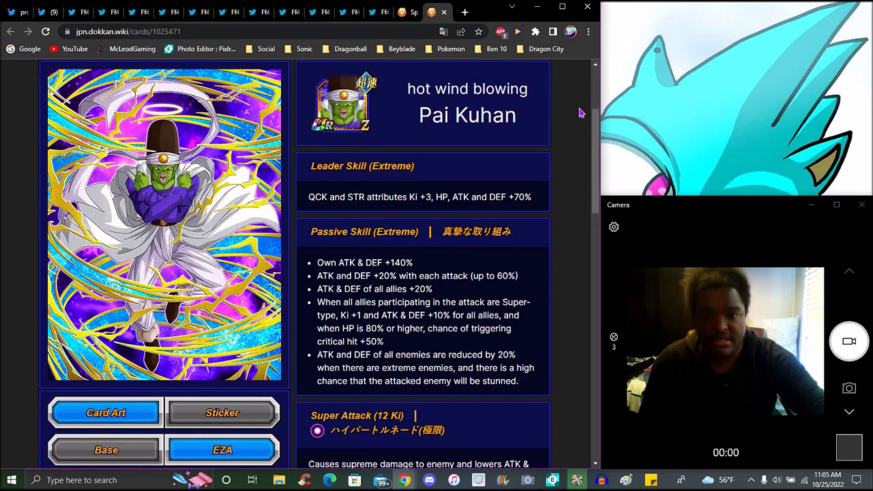
{"action": "mouse_move", "coordinate": [583, 135]}
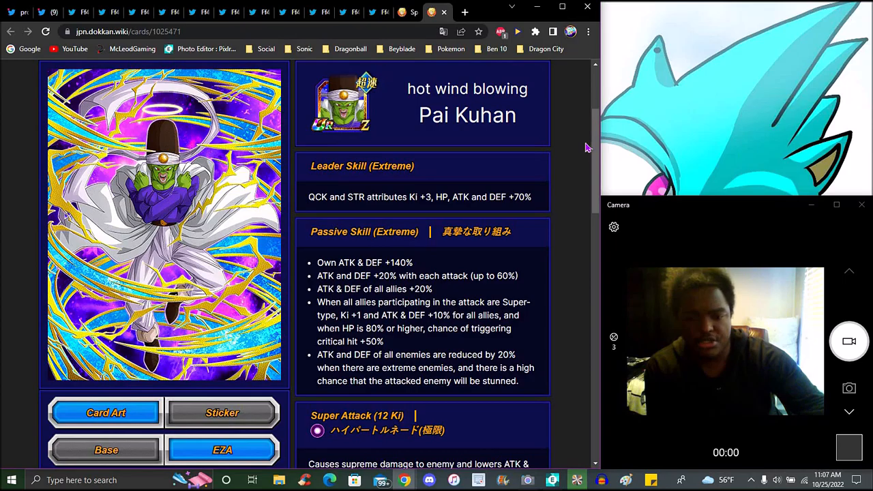
{"action": "mouse_move", "coordinate": [588, 153]}
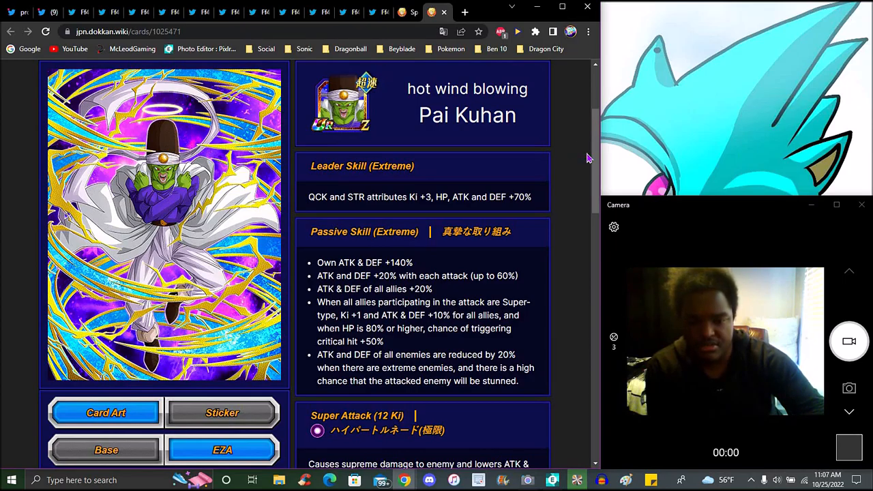
{"action": "scroll", "scroll_direction": "down", "scroll_amount": 3}
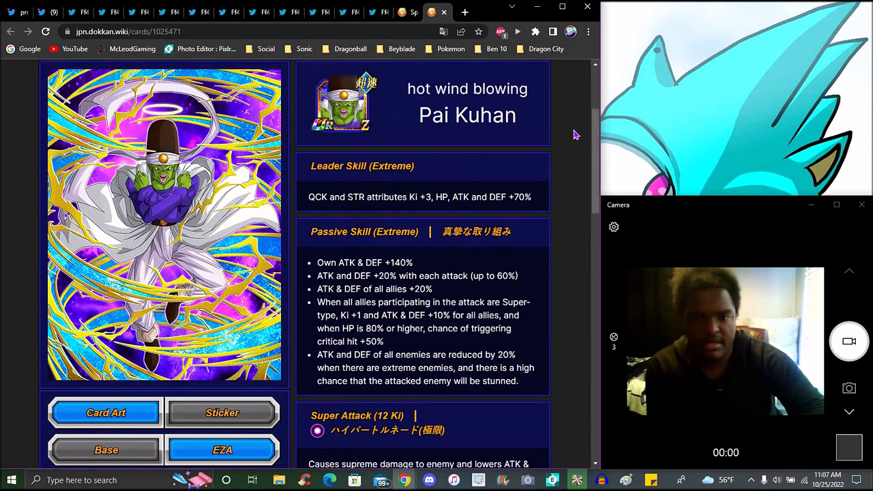
{"action": "mouse_move", "coordinate": [332, 262]}
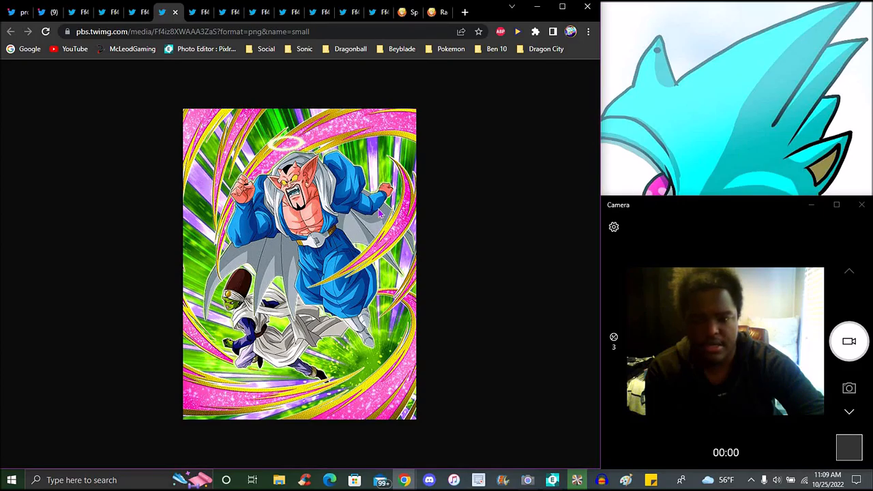
{"action": "mouse_move", "coordinate": [361, 293]}
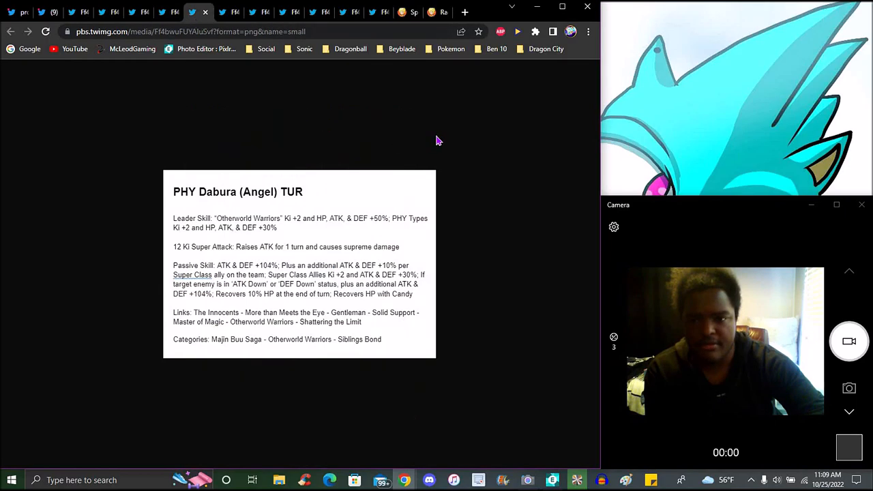
{"action": "mouse_move", "coordinate": [443, 140]}
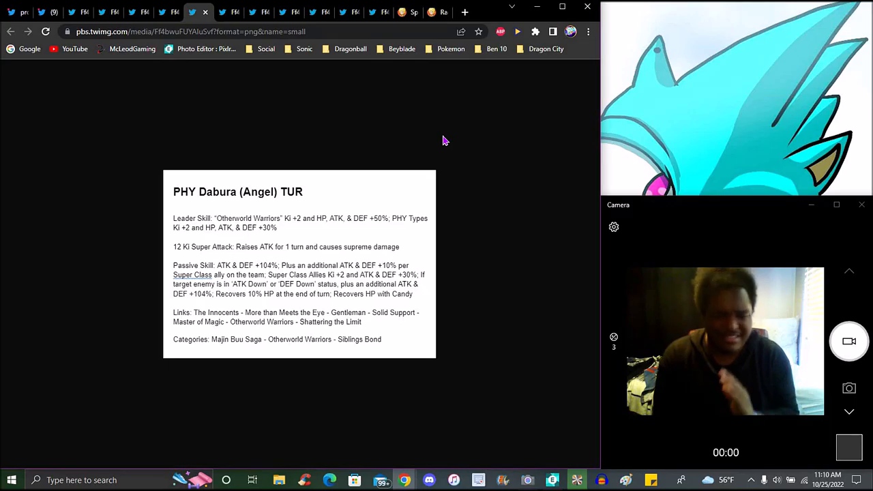
{"action": "mouse_move", "coordinate": [410, 142]}
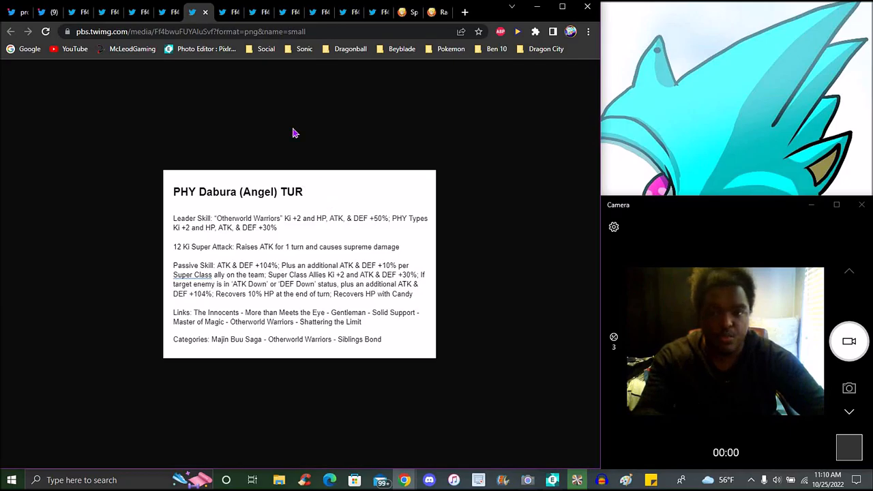
Switch to the next leaked image, the x104 summon-currency item icon
{"action": "left_click", "coordinate": [218, 13]}
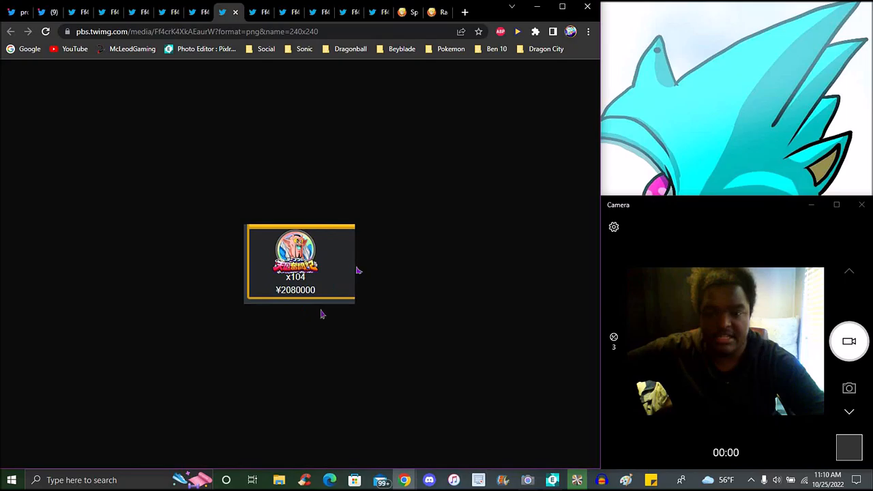
{"action": "mouse_move", "coordinate": [343, 177]}
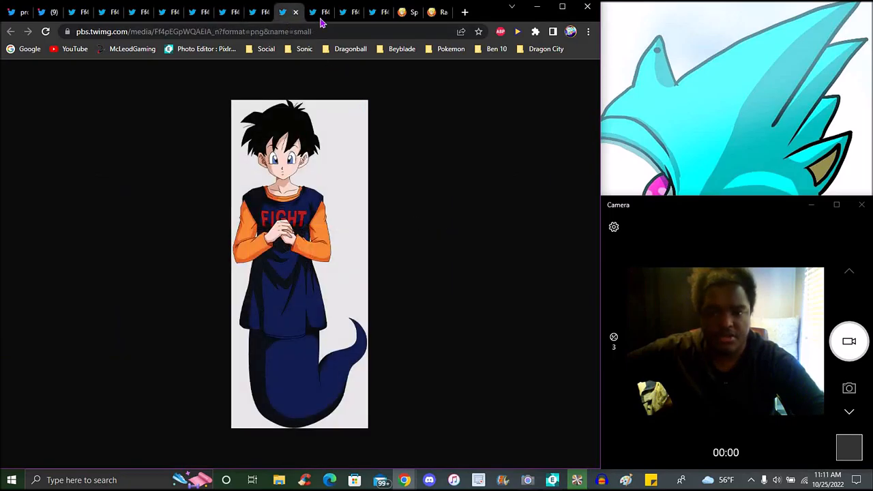
Compare the red-dress and FIGHT-shirt mermaid arts, then view the Dokkan movie banner
{"action": "left_click", "coordinate": [348, 13]}
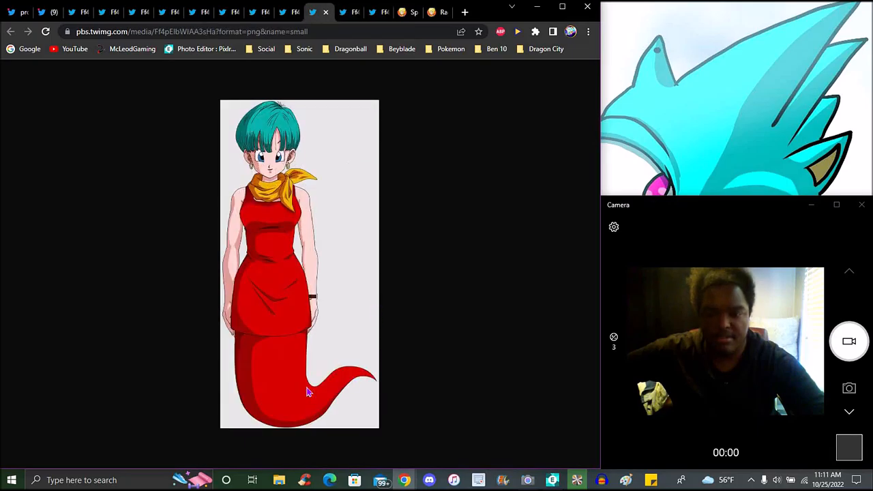
{"action": "mouse_move", "coordinate": [317, 103]}
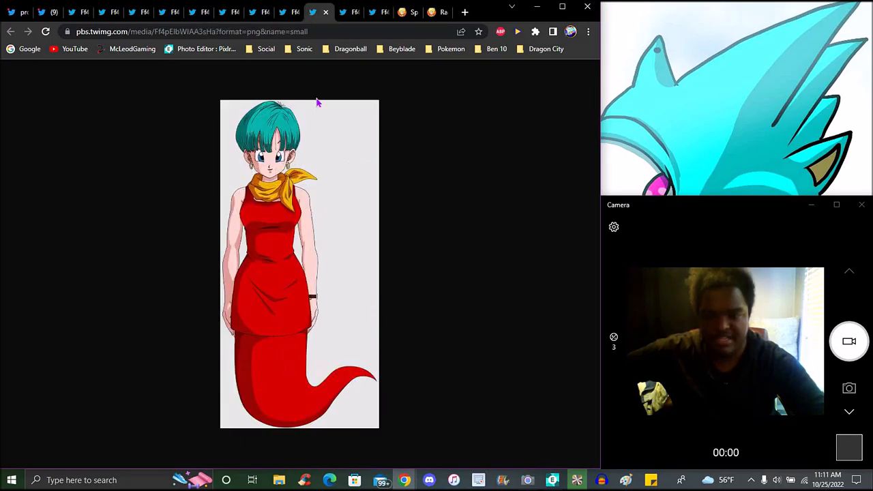
{"action": "left_click", "coordinate": [348, 12]}
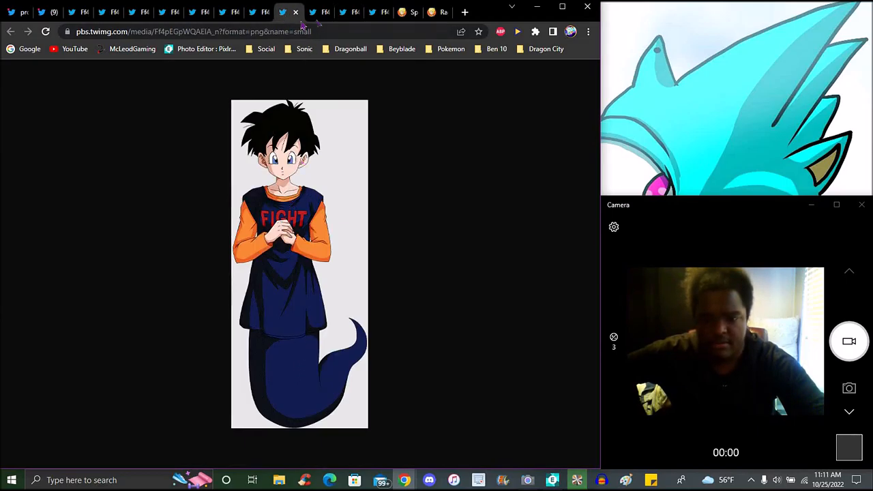
{"action": "left_click", "coordinate": [325, 12]}
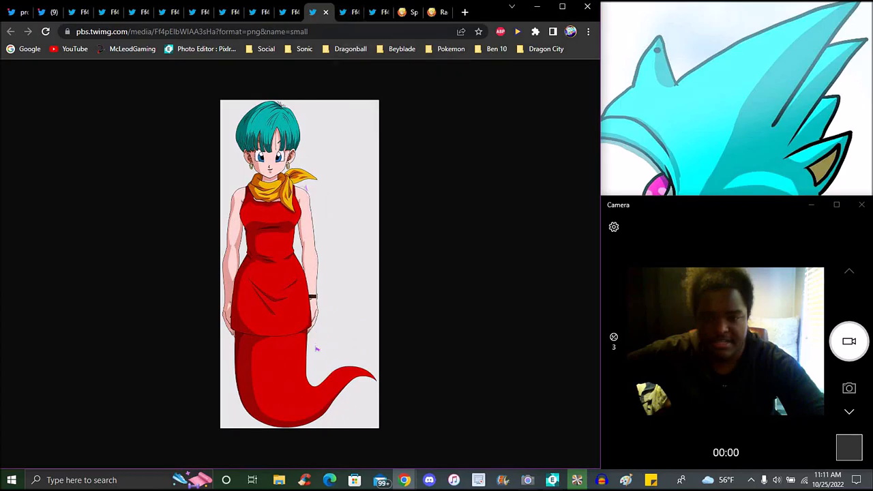
{"action": "left_click", "coordinate": [344, 12]}
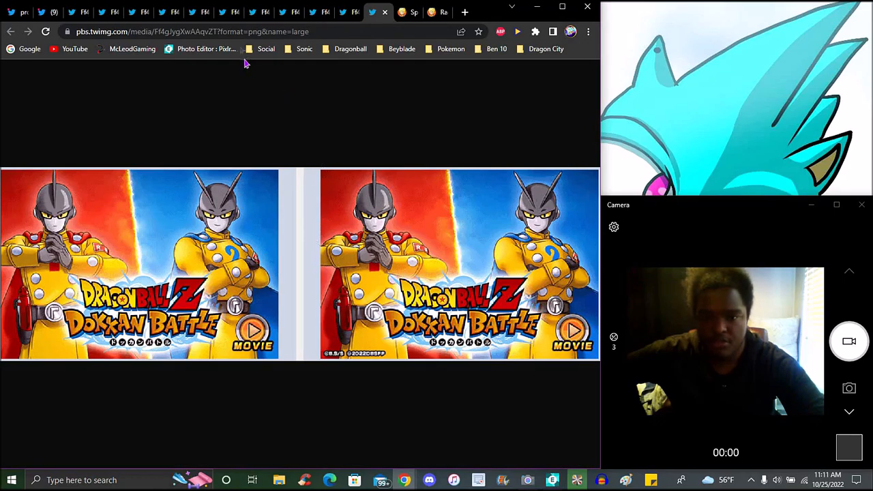
Revisit the item icon, file listing and event logo, ending on angel Dabura art
{"action": "left_click", "coordinate": [131, 12]}
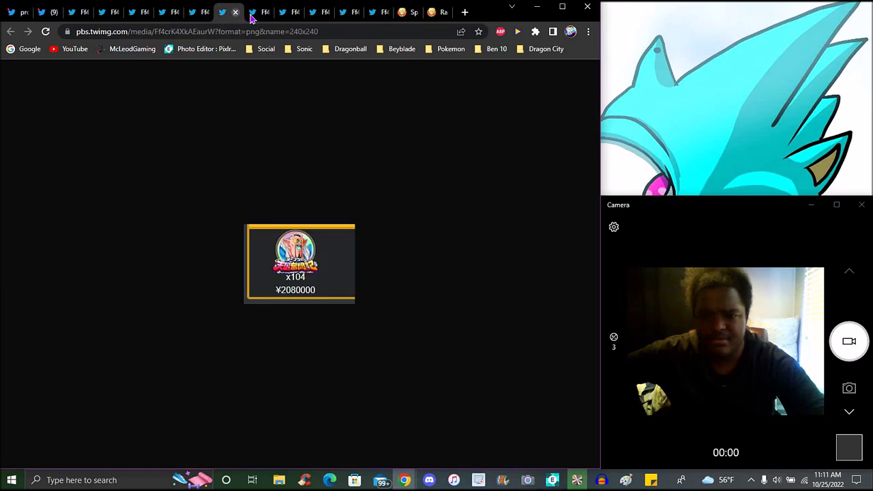
{"action": "left_click", "coordinate": [71, 12]}
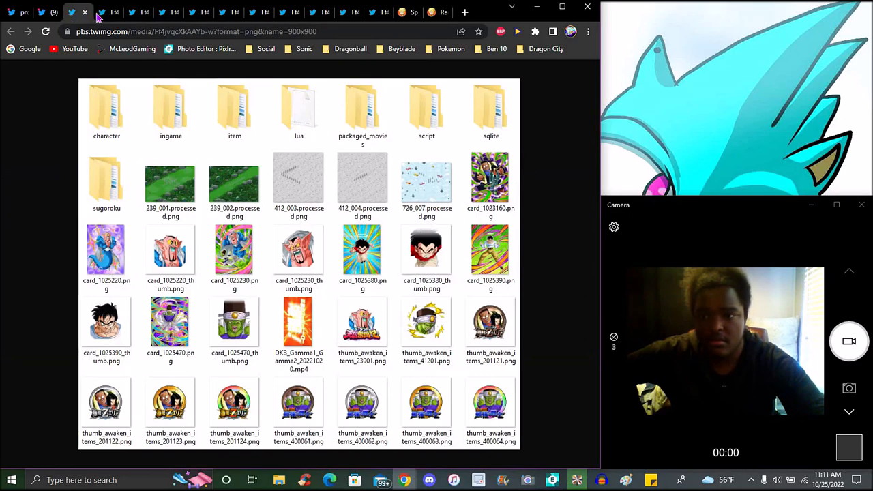
{"action": "left_click", "coordinate": [101, 12]}
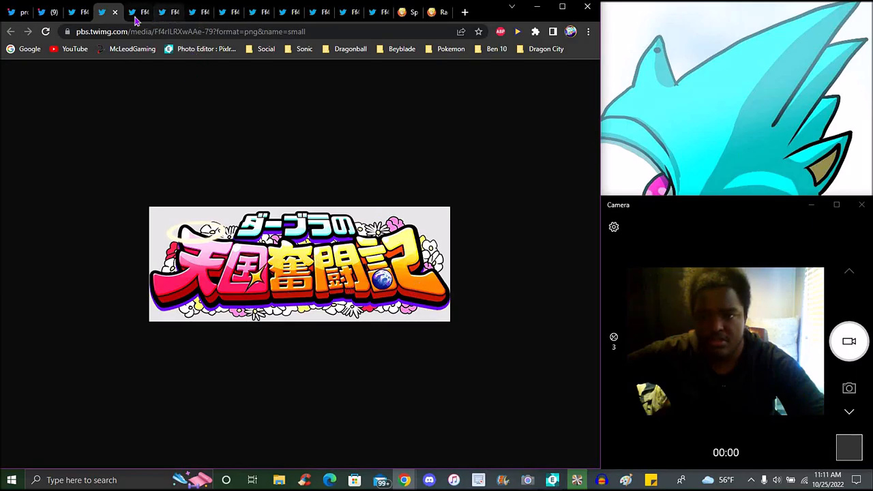
{"action": "left_click", "coordinate": [163, 13]}
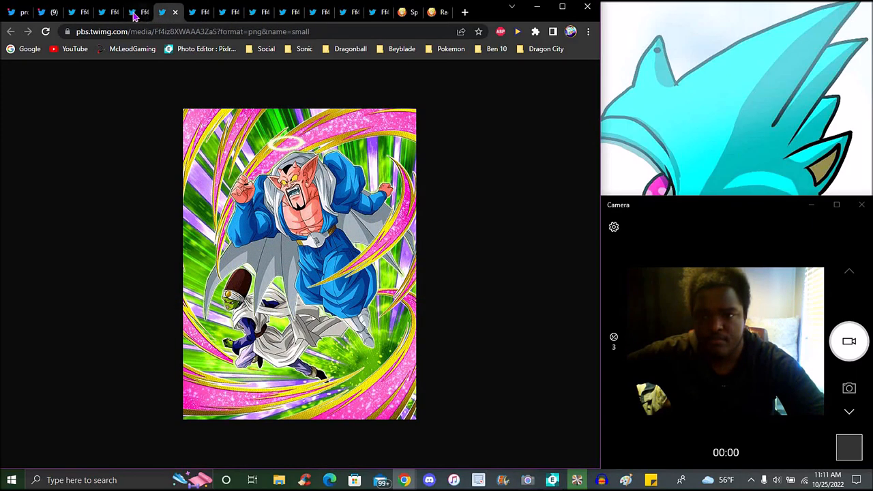